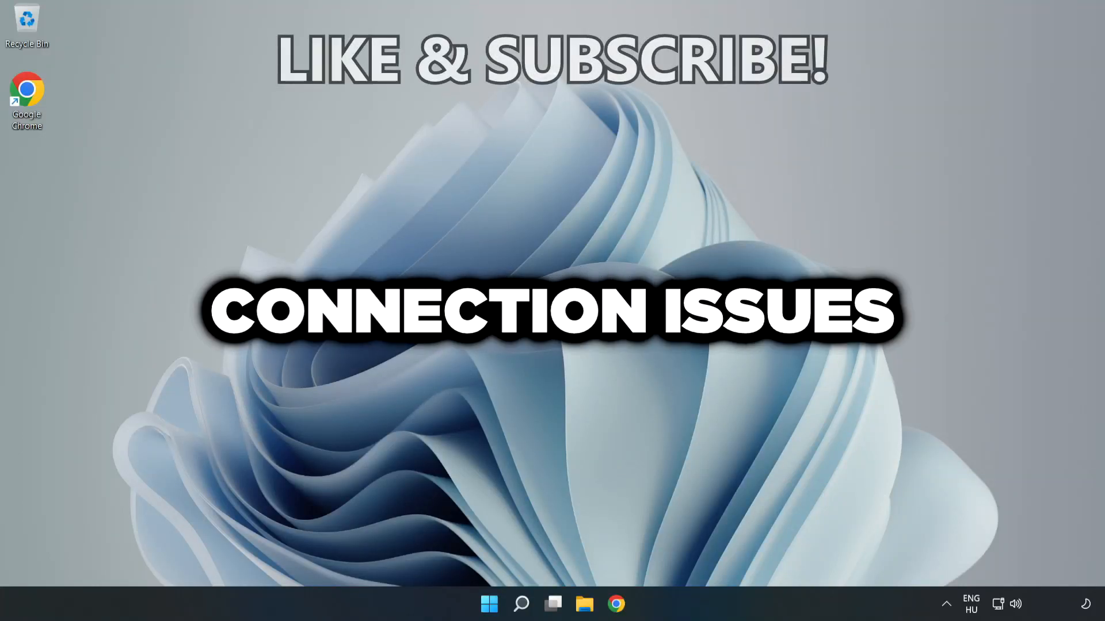
Search 'cmd' and bring up the launch options for the Command Prompt result.
left_click(521, 604)
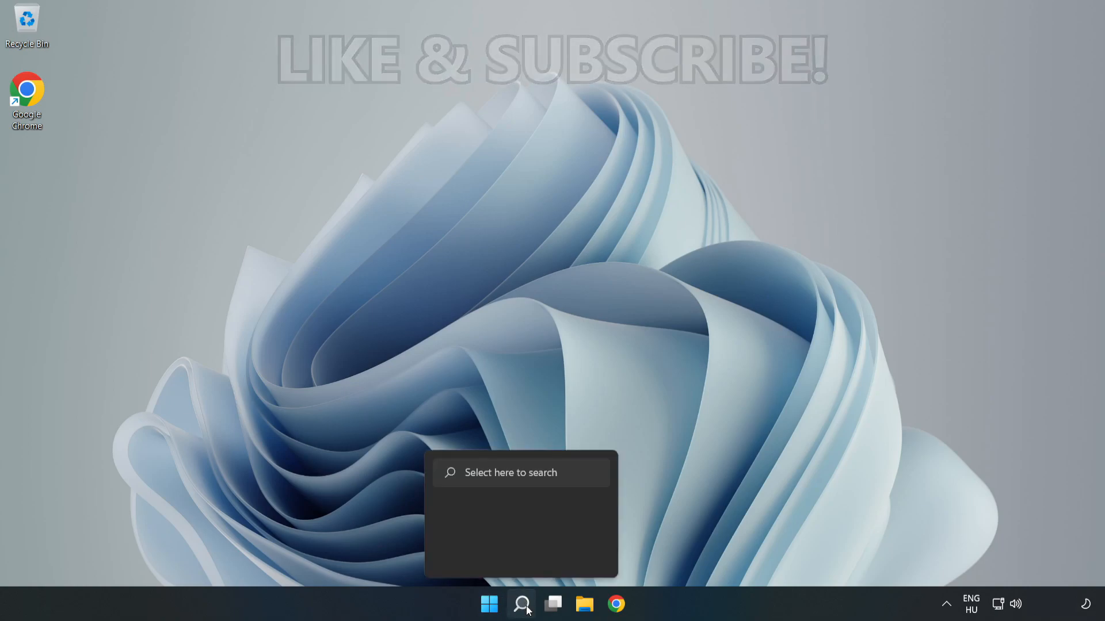
left_click(520, 604)
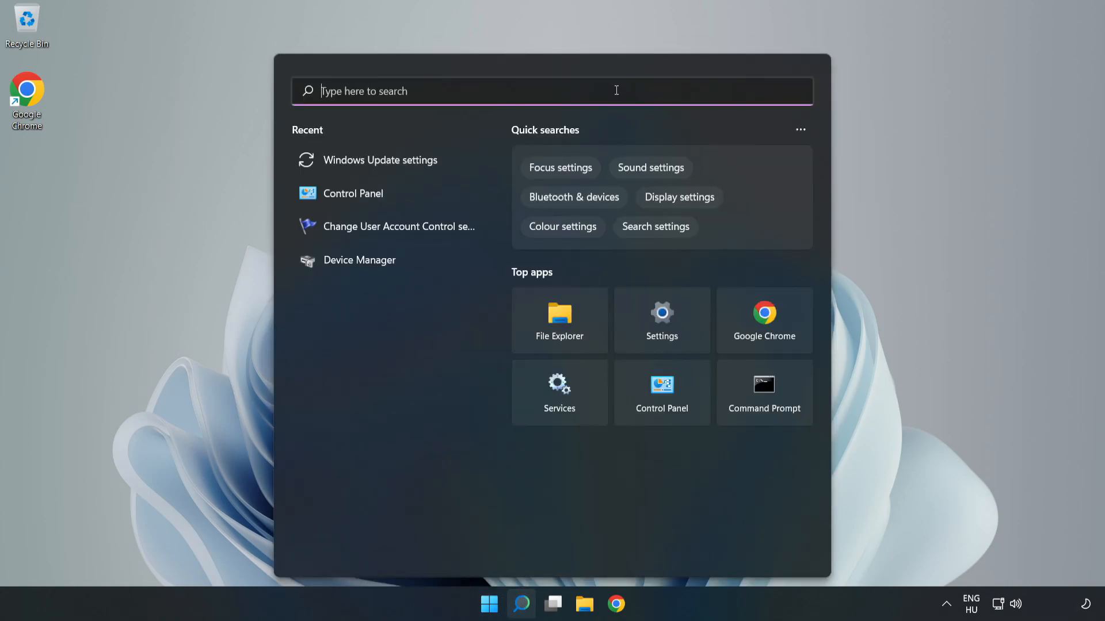
type("cmd")
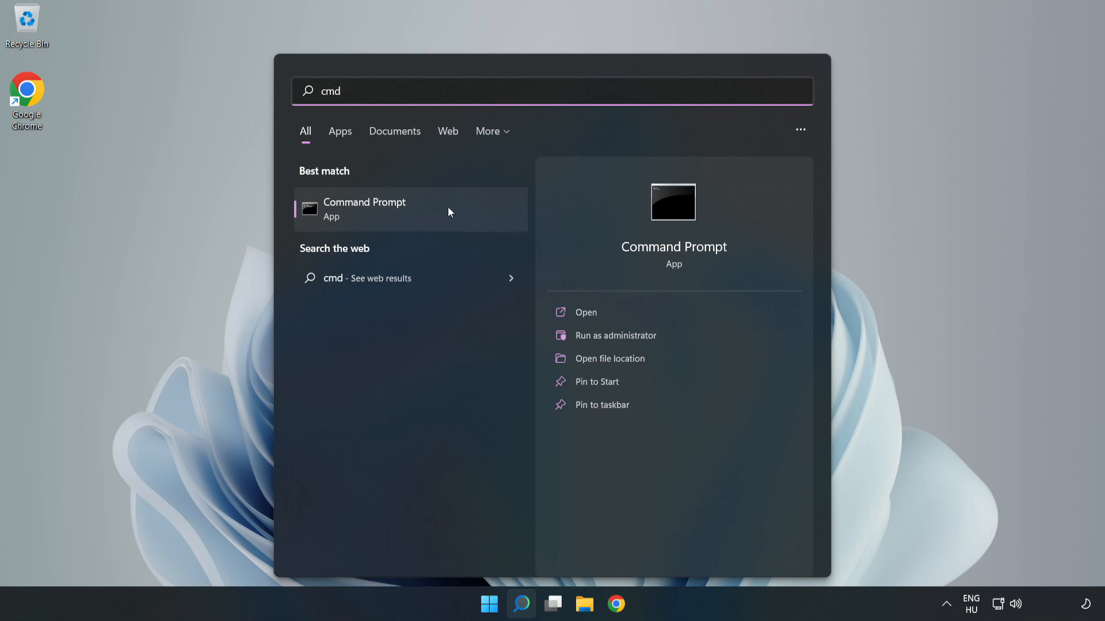
right_click(412, 210)
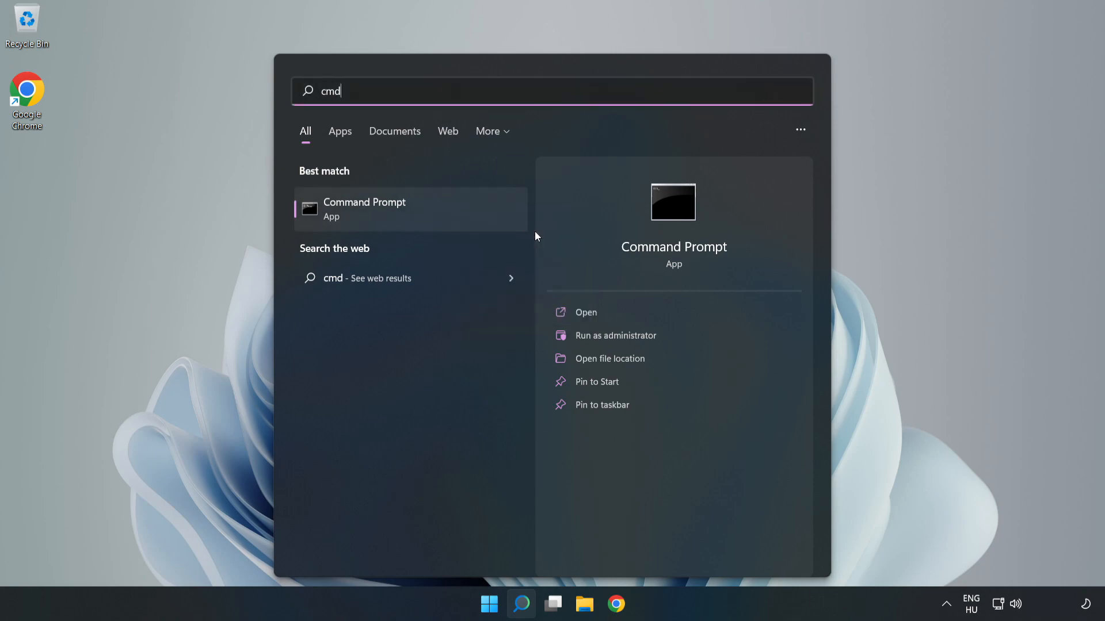
Run Command Prompt as administrator and flush the DNS cache with ipconfig /flushdns.
left_click(615, 335)
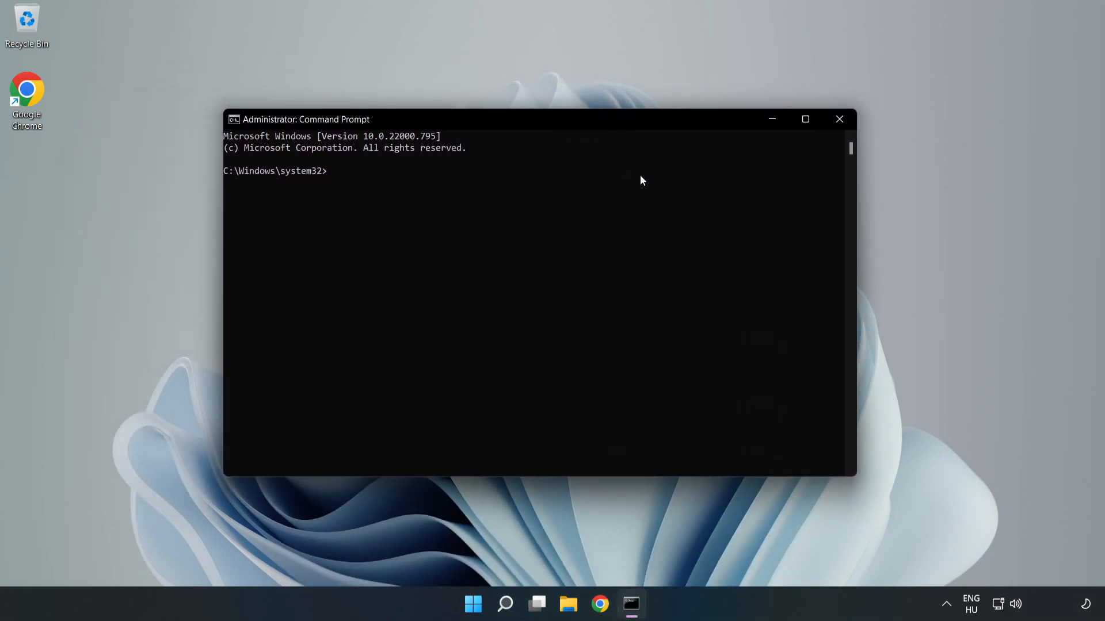
type("ipconfig /f")
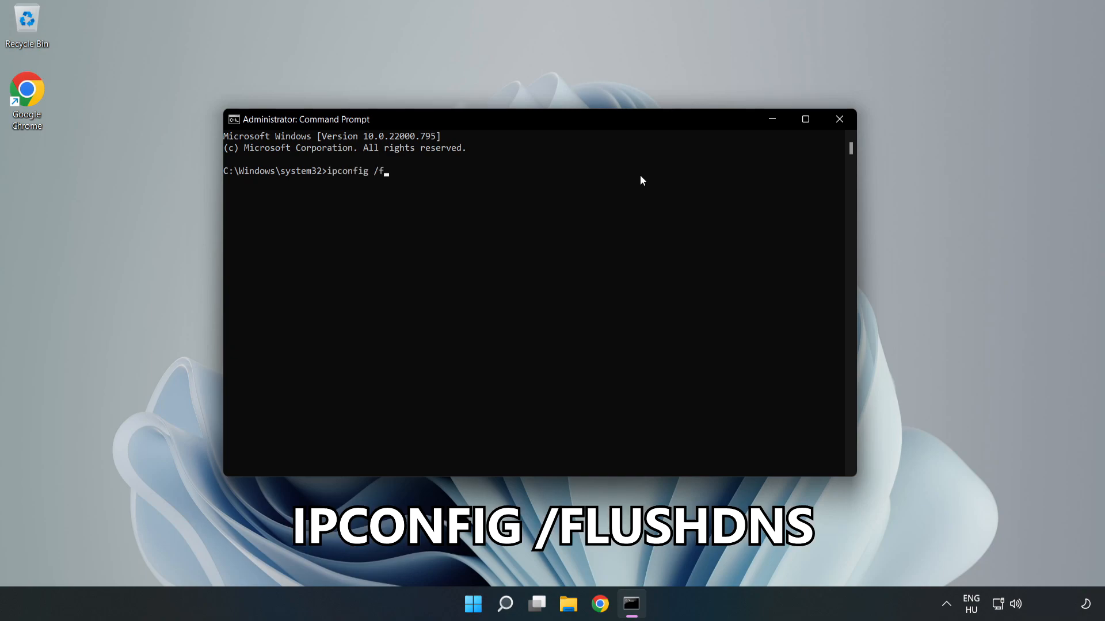
type("lushdns")
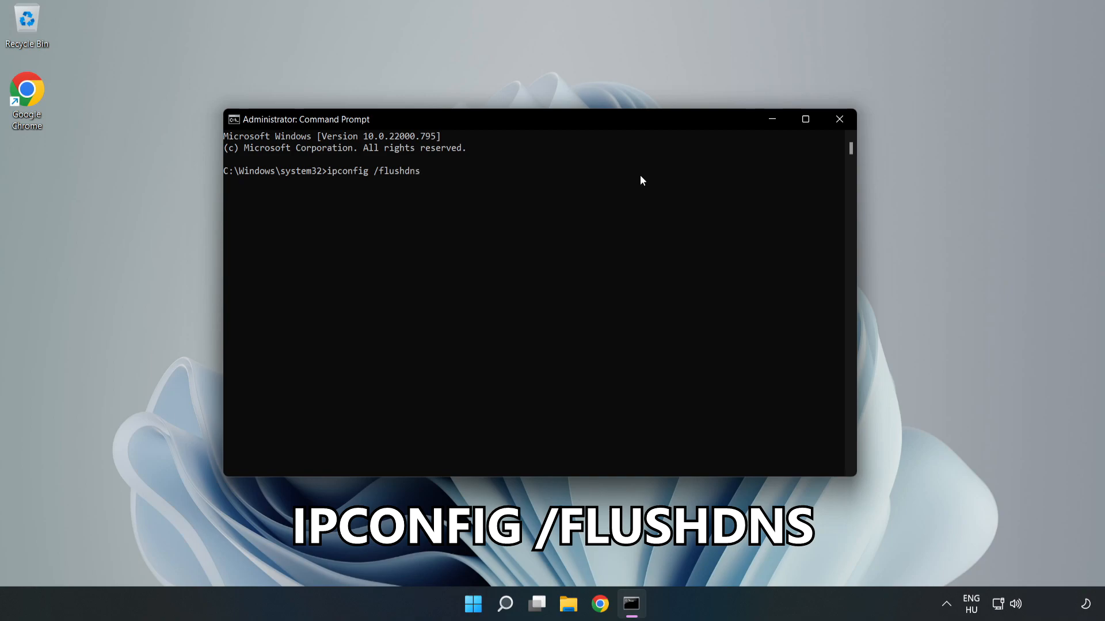
key("enter")
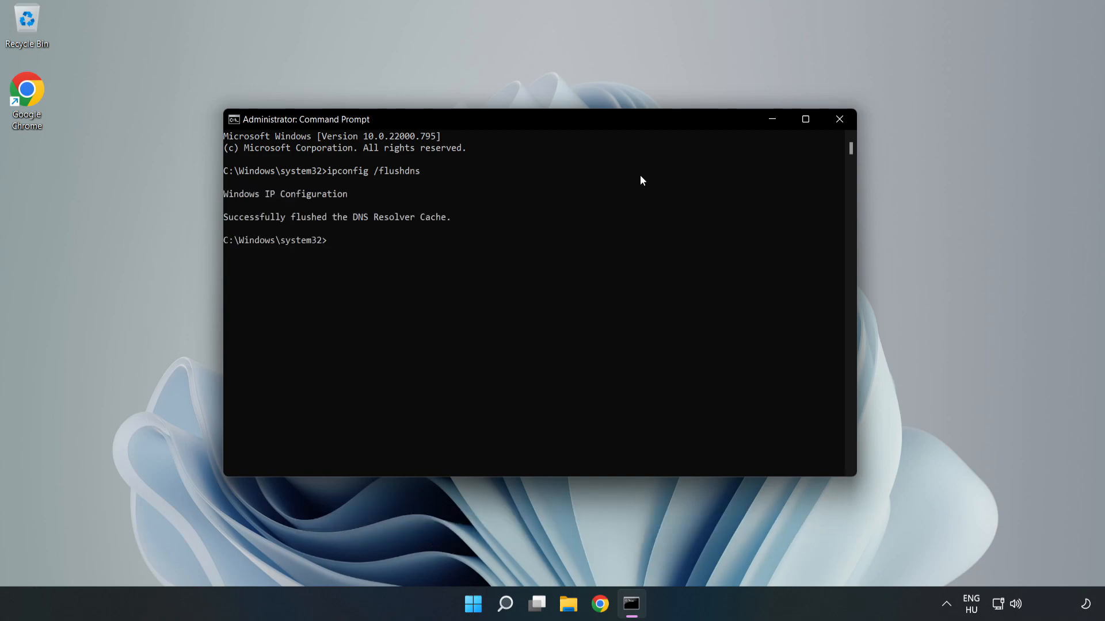
Reset the Winsock catalog with netsh winsock reset, then exit the prompt.
type("netsh winsock reset")
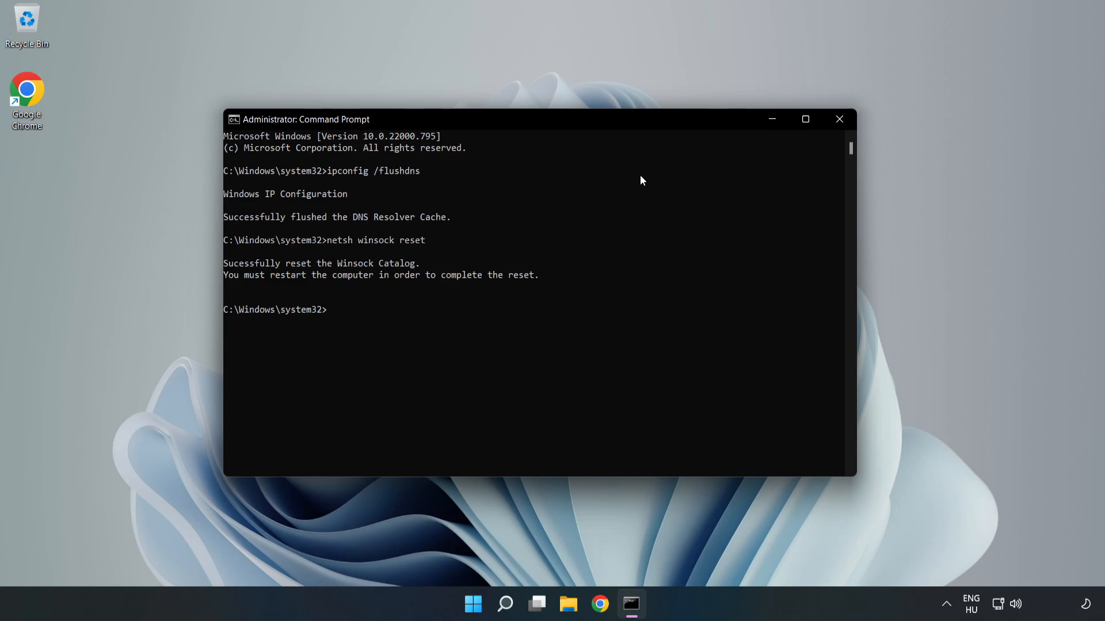
type("exit")
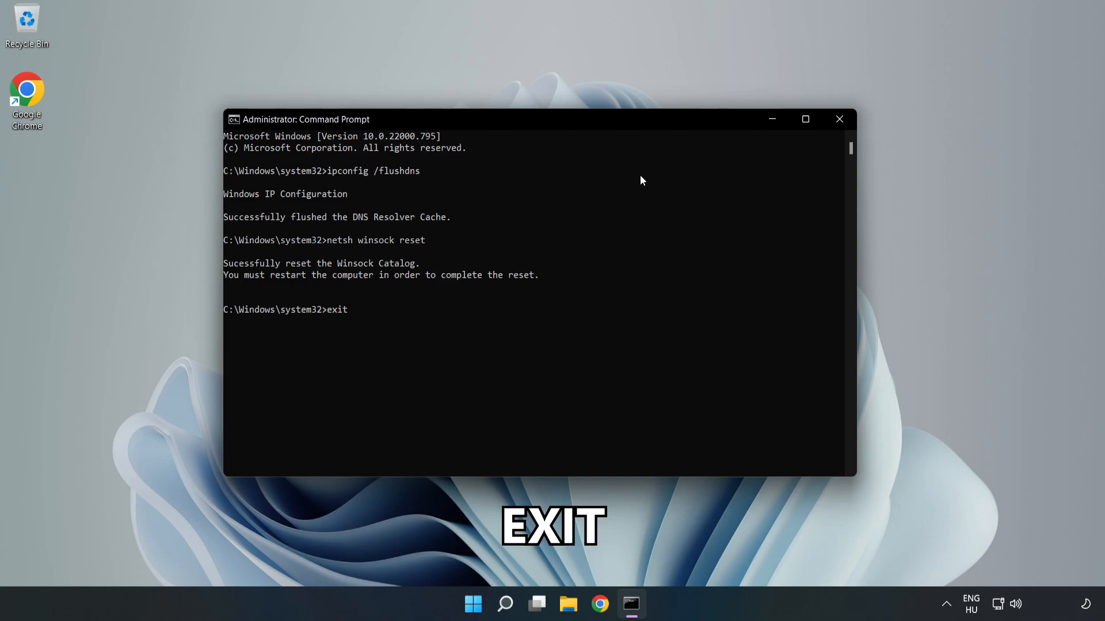
key("enter")
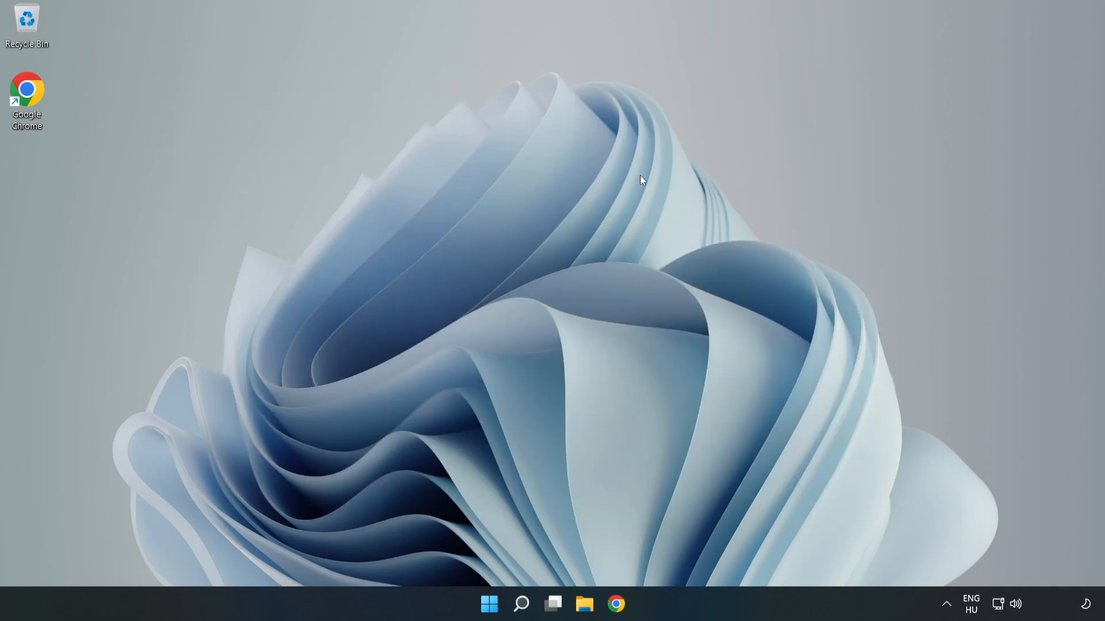
mouse_move(942, 555)
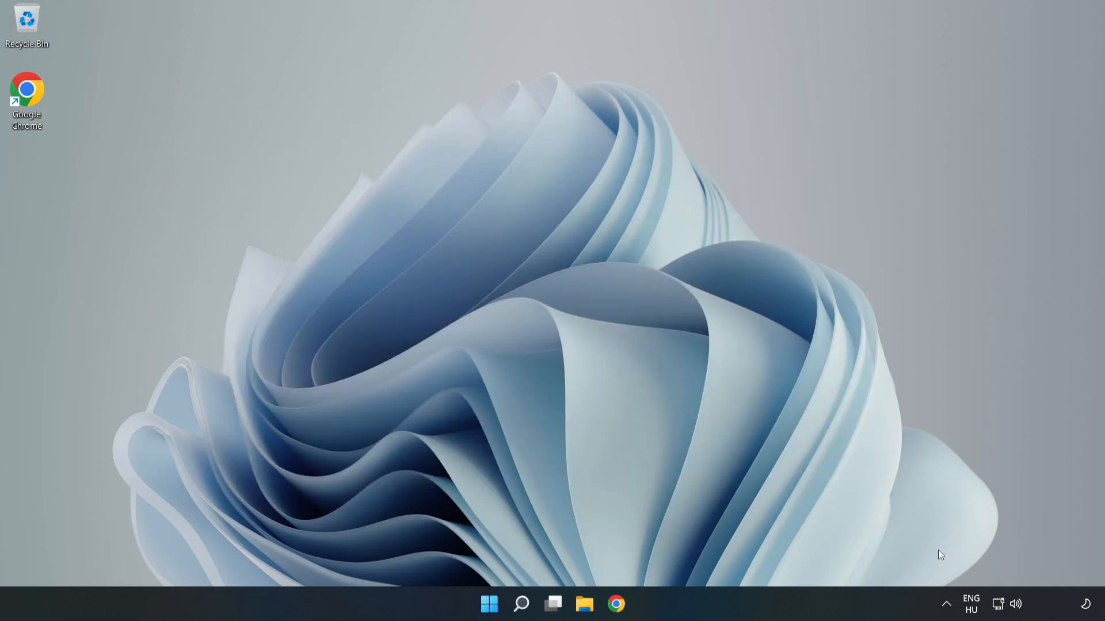
mouse_move(999, 604)
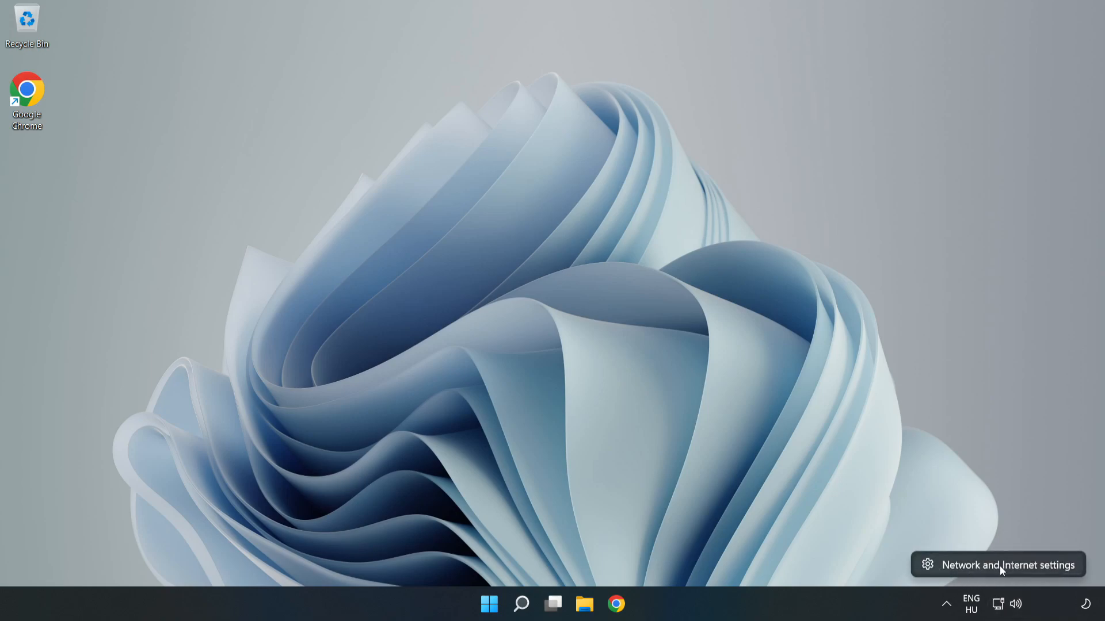
Go from the network tray icon to the Advanced network settings page in Settings.
left_click(996, 564)
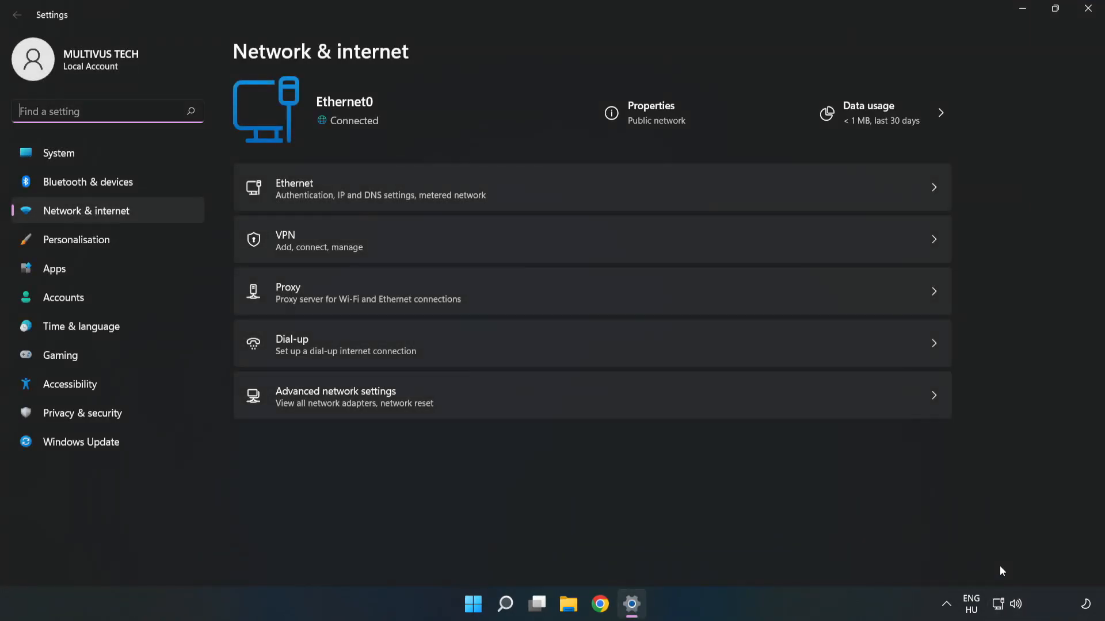
mouse_move(390, 401)
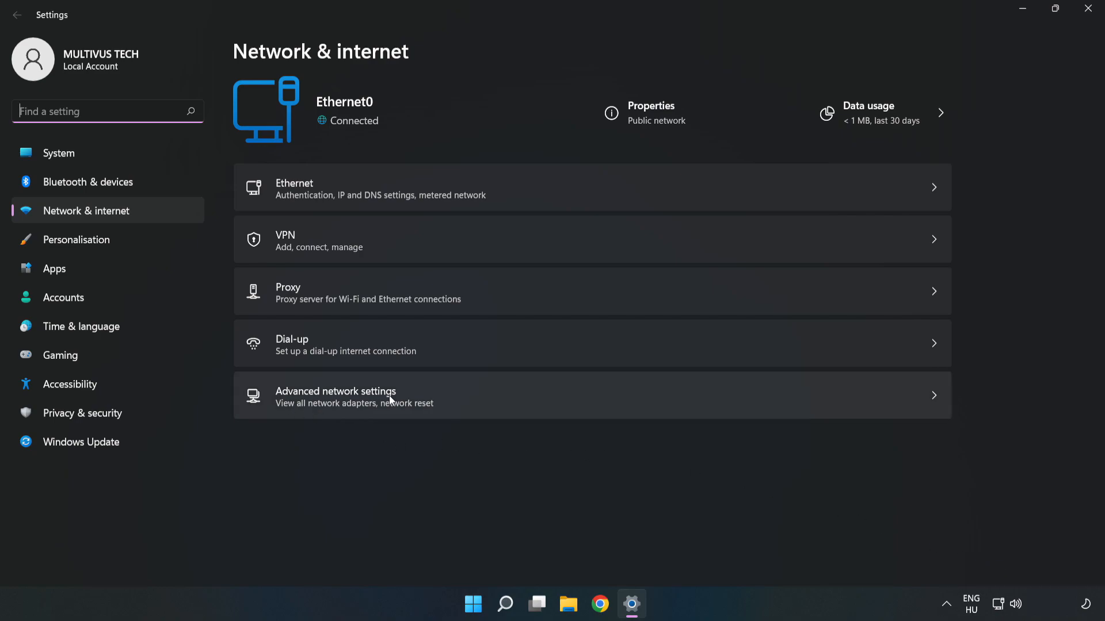
mouse_move(465, 410)
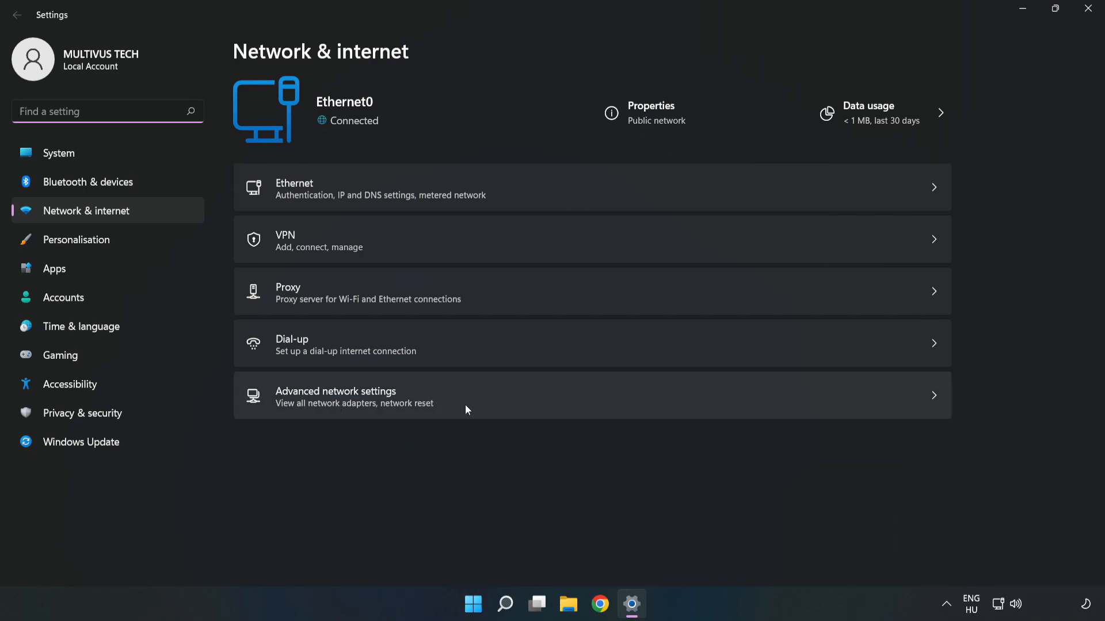
left_click(335, 397)
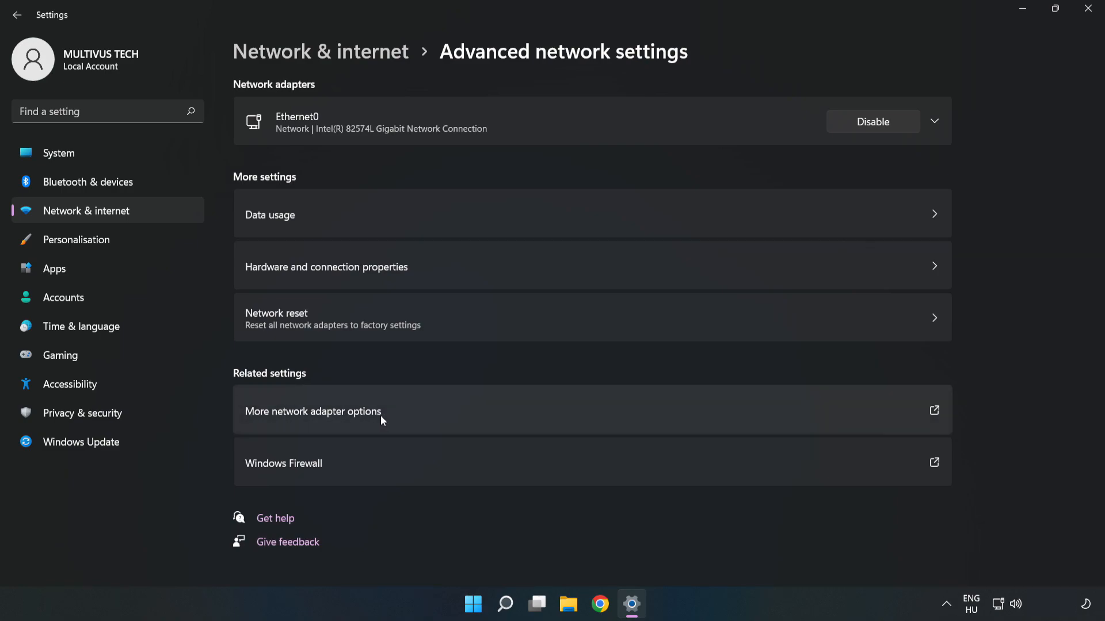
mouse_move(457, 416)
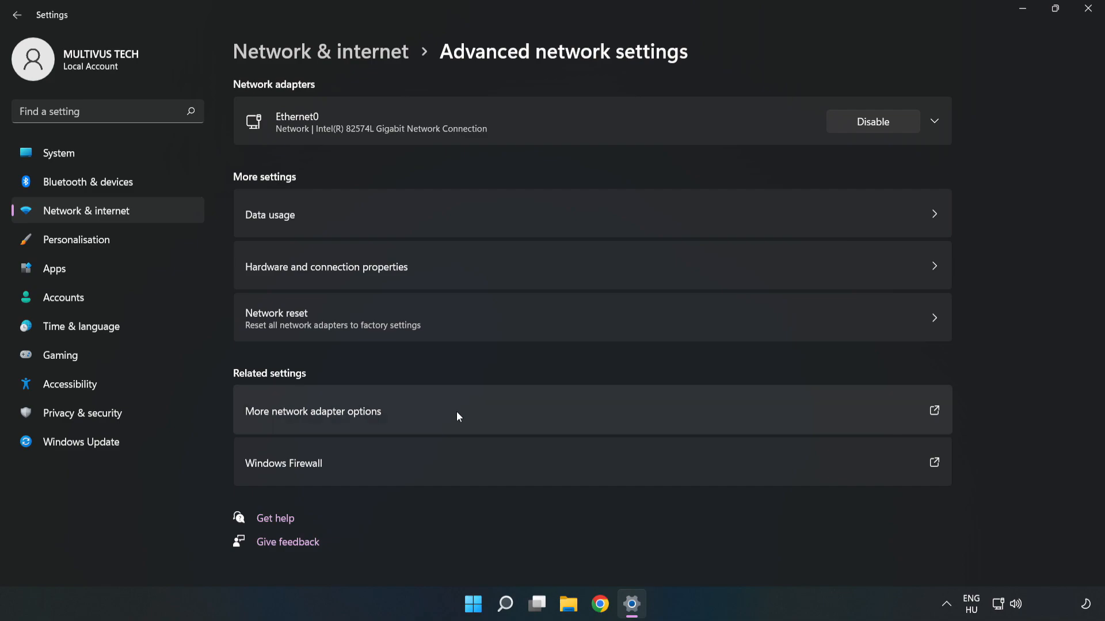
Show the adapter list in Network Connections and request Ethernet0's Properties.
left_click(313, 412)
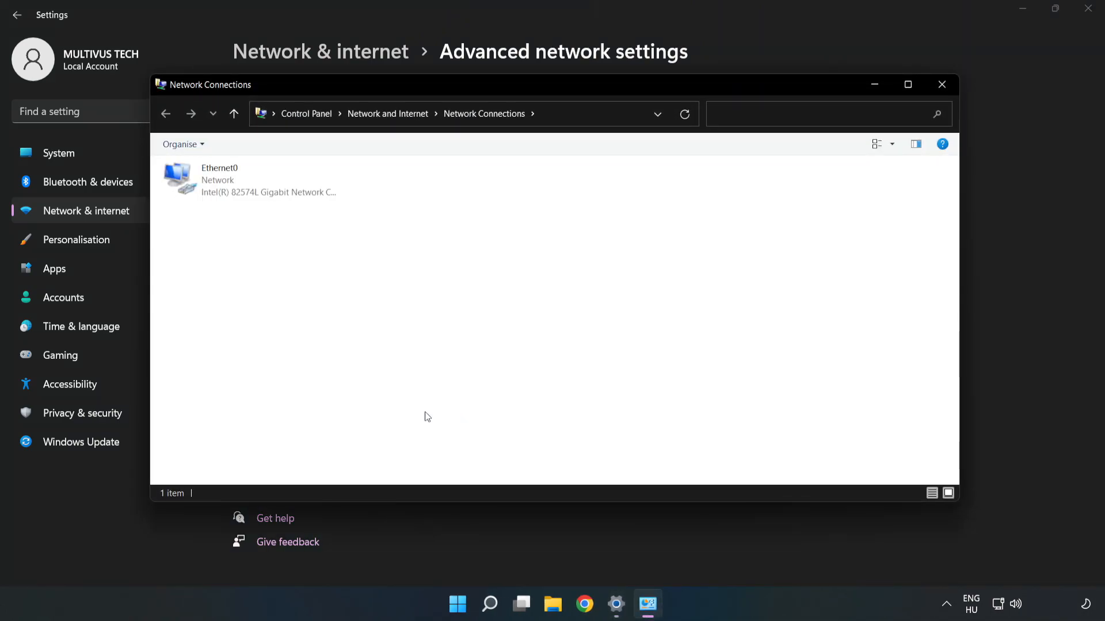
left_click(250, 180)
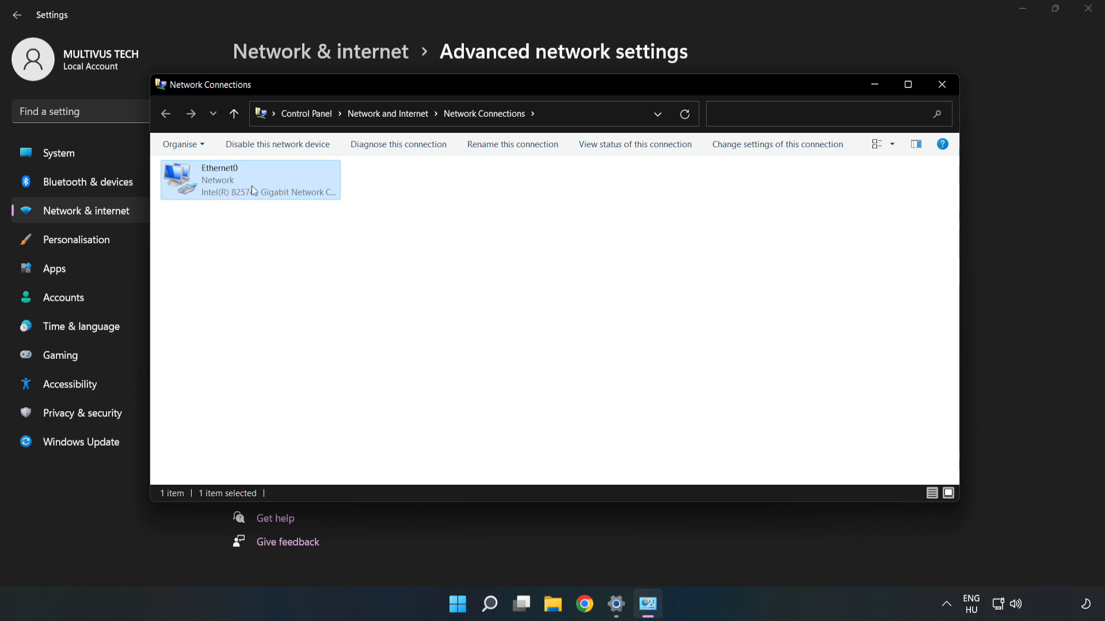
right_click(250, 179)
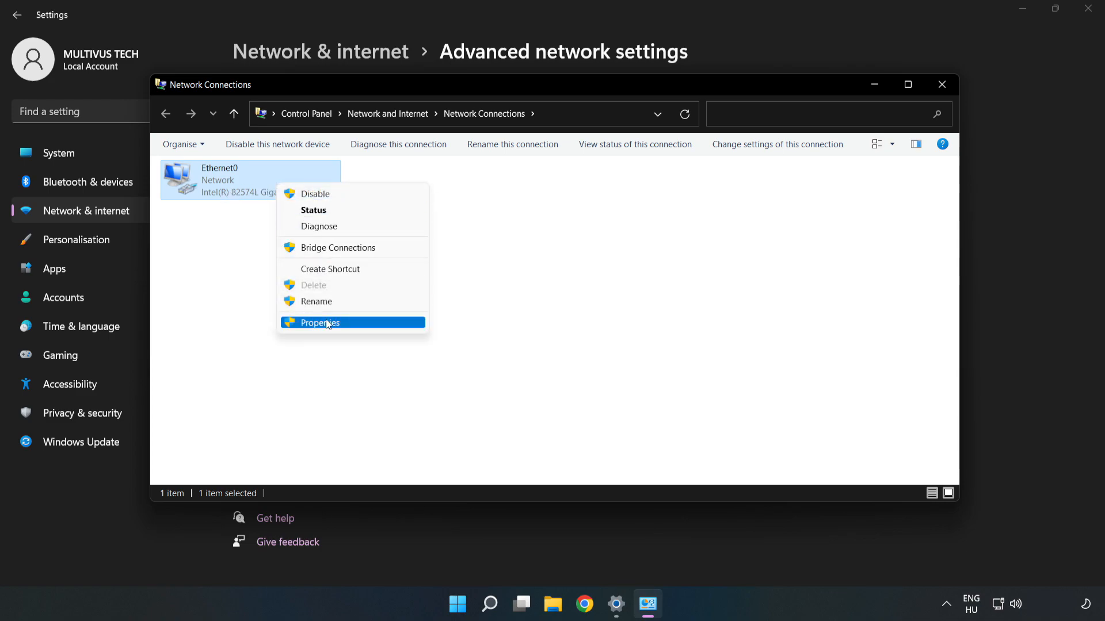
left_click(319, 322)
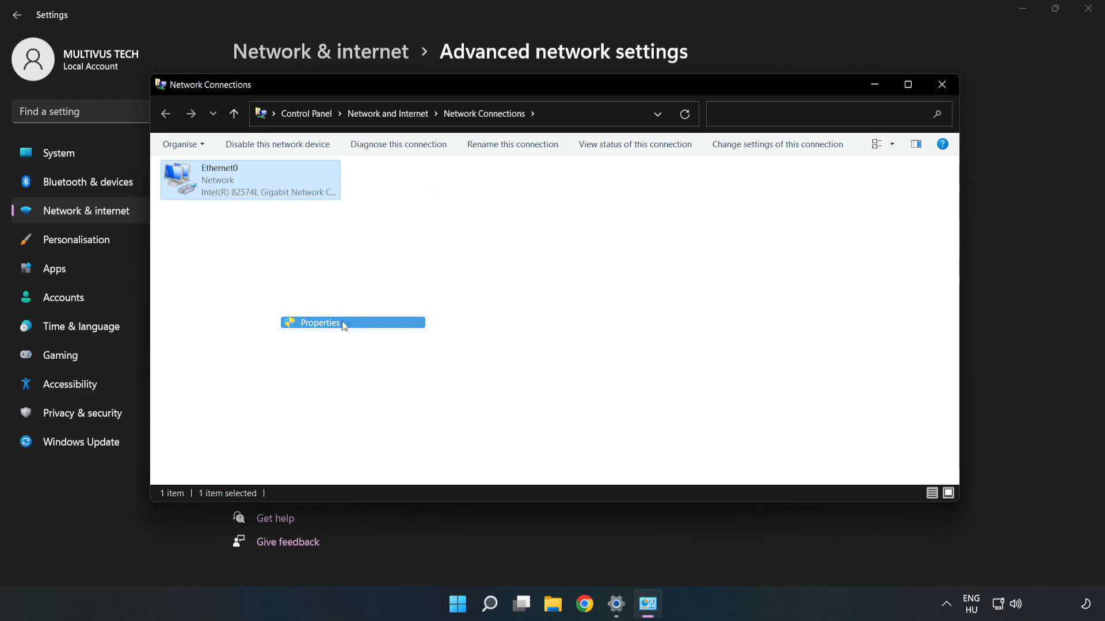
In Ethernet0's IPv4 properties, choose manual DNS server addresses.
left_click(319, 323)
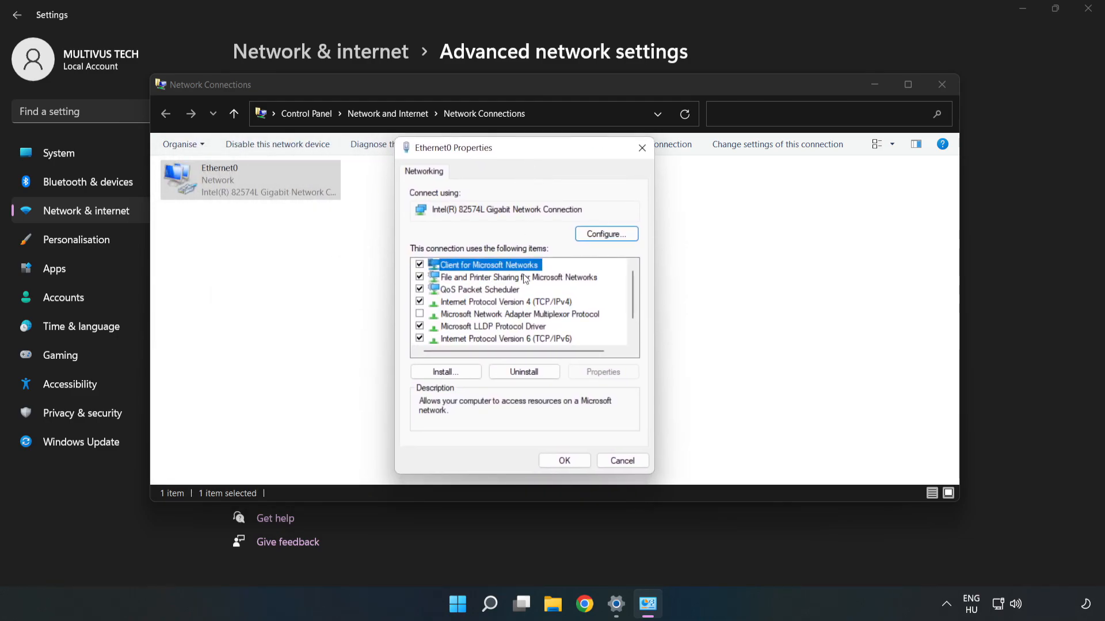
left_click(504, 301)
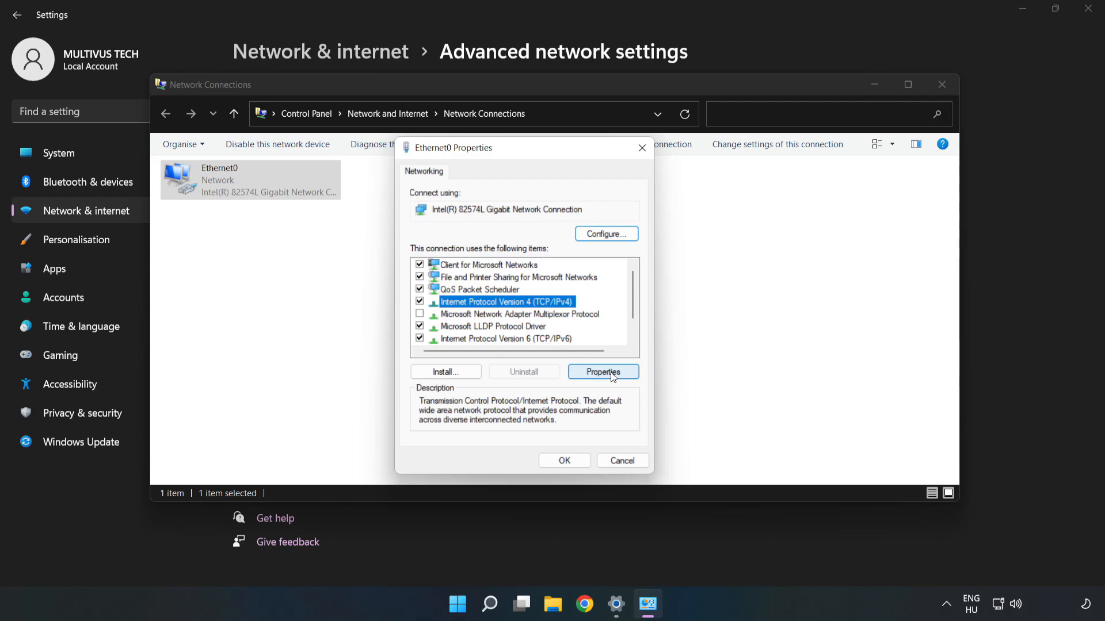
left_click(602, 372)
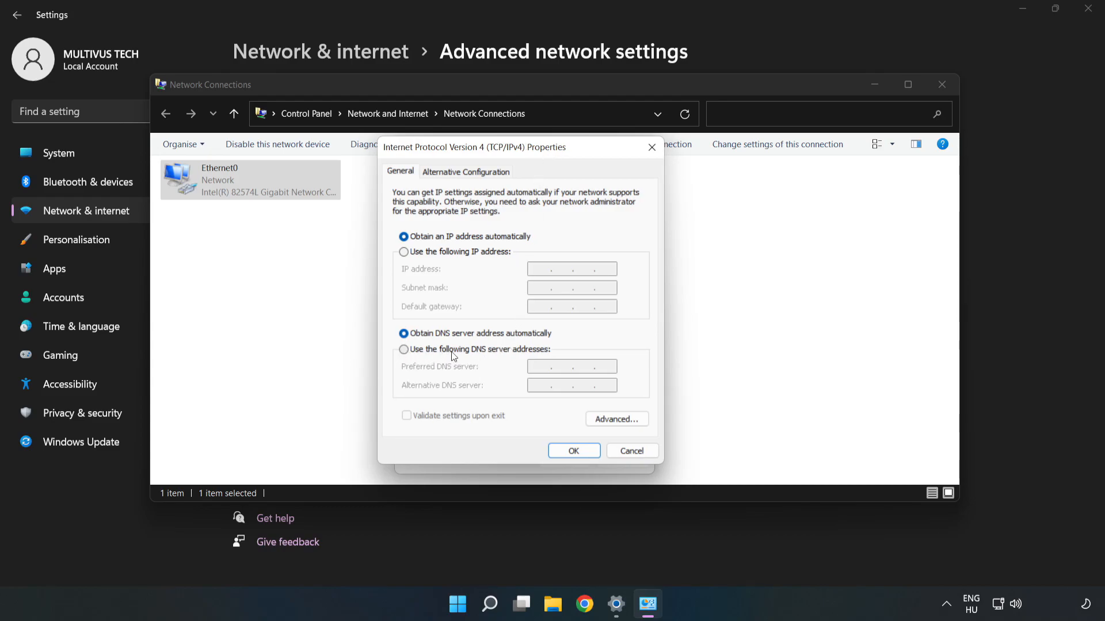
left_click(404, 350)
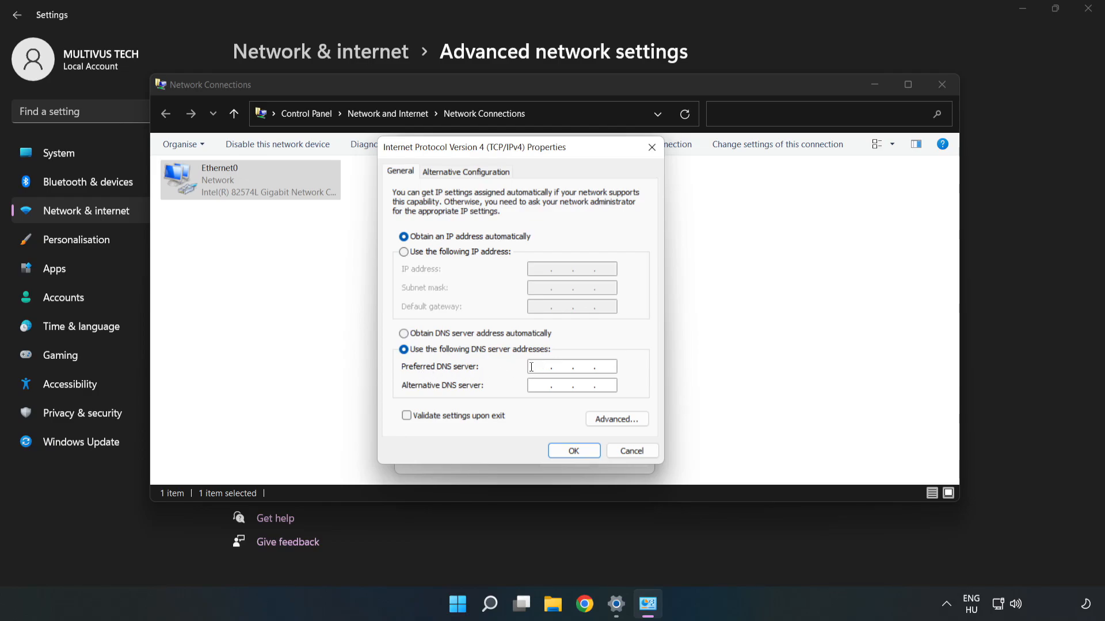
Enter DNS servers 8.8.8.8 and 8.8.4.4, confirm, and close the adapter properties.
type("8.8.8.")
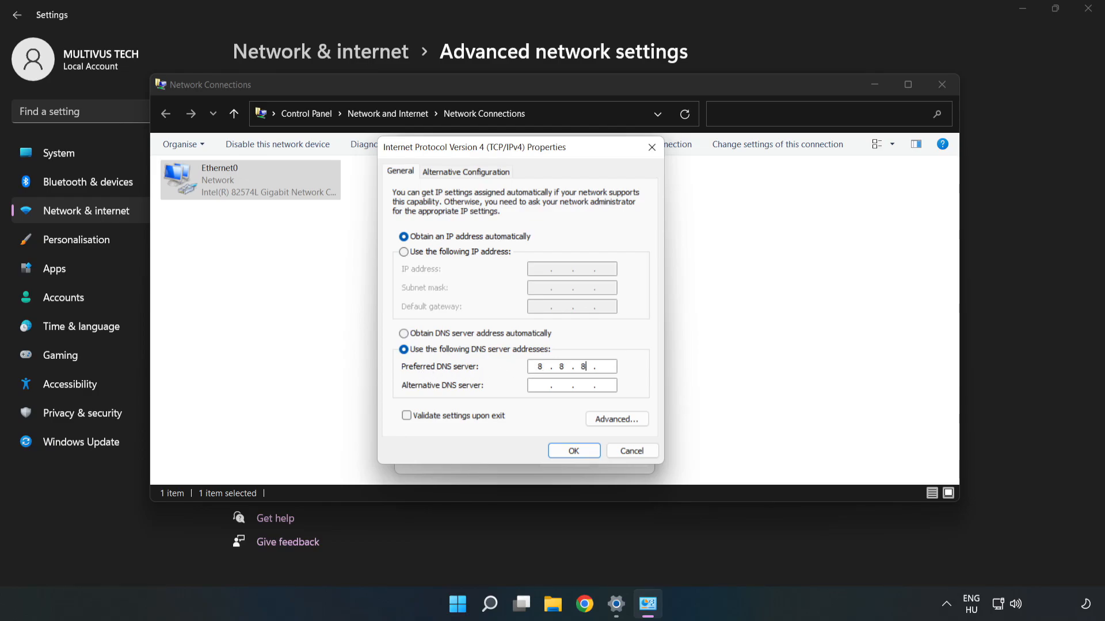
type("8")
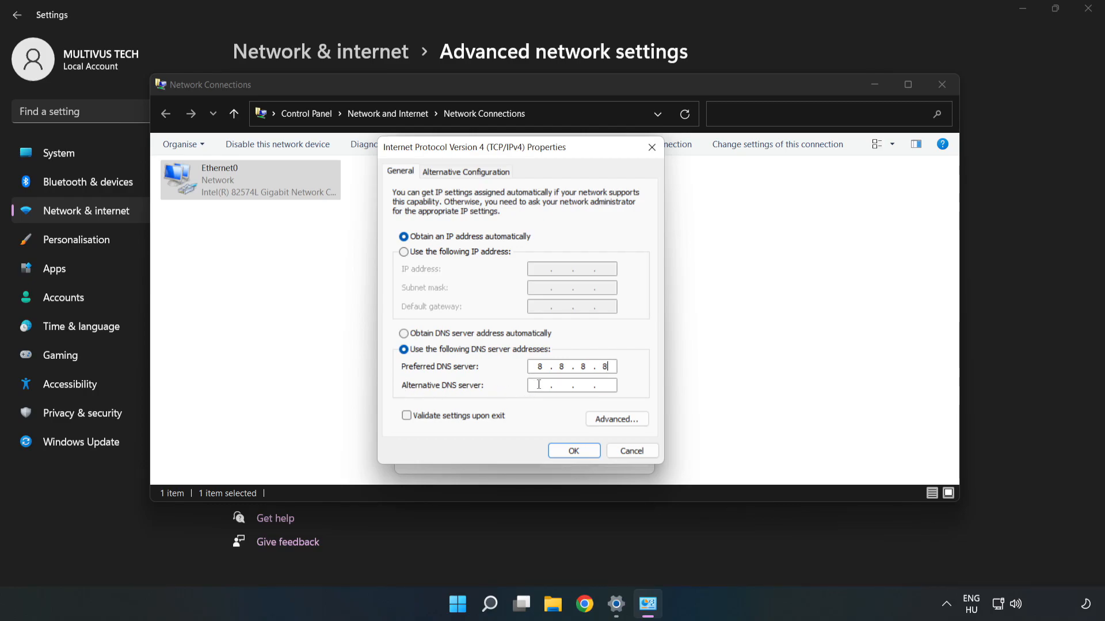
type("8.8.4.4")
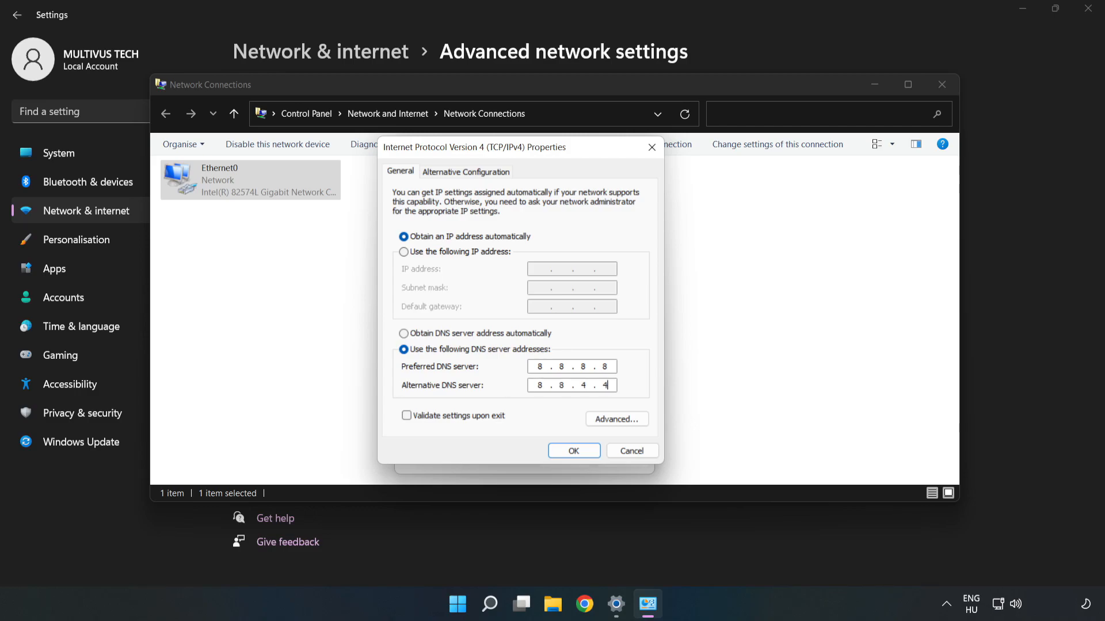
mouse_move(537, 421)
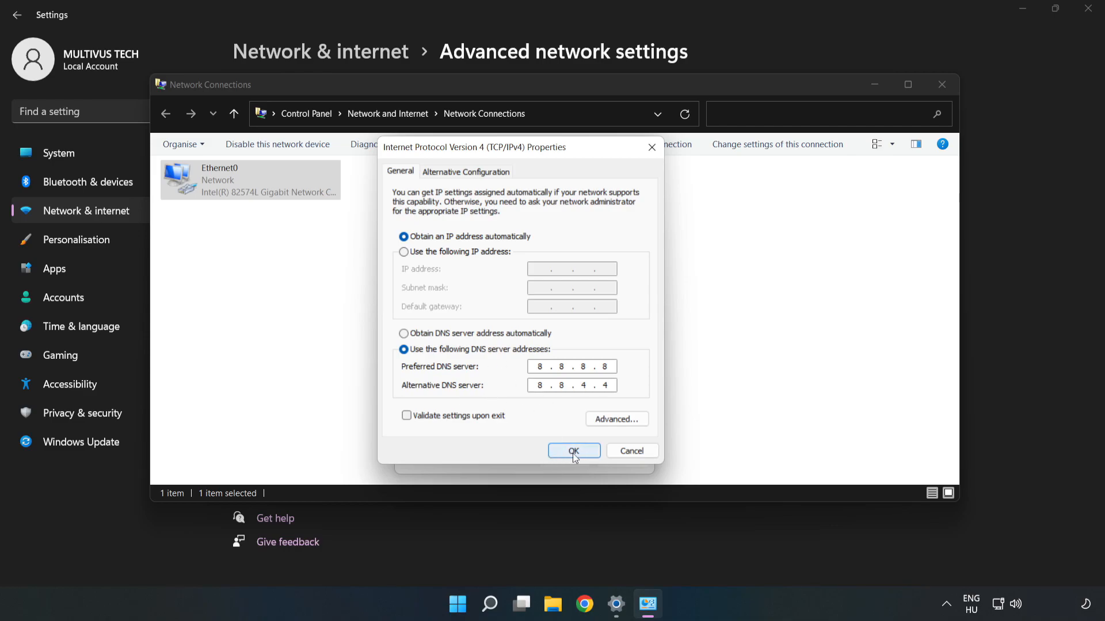
left_click(574, 452)
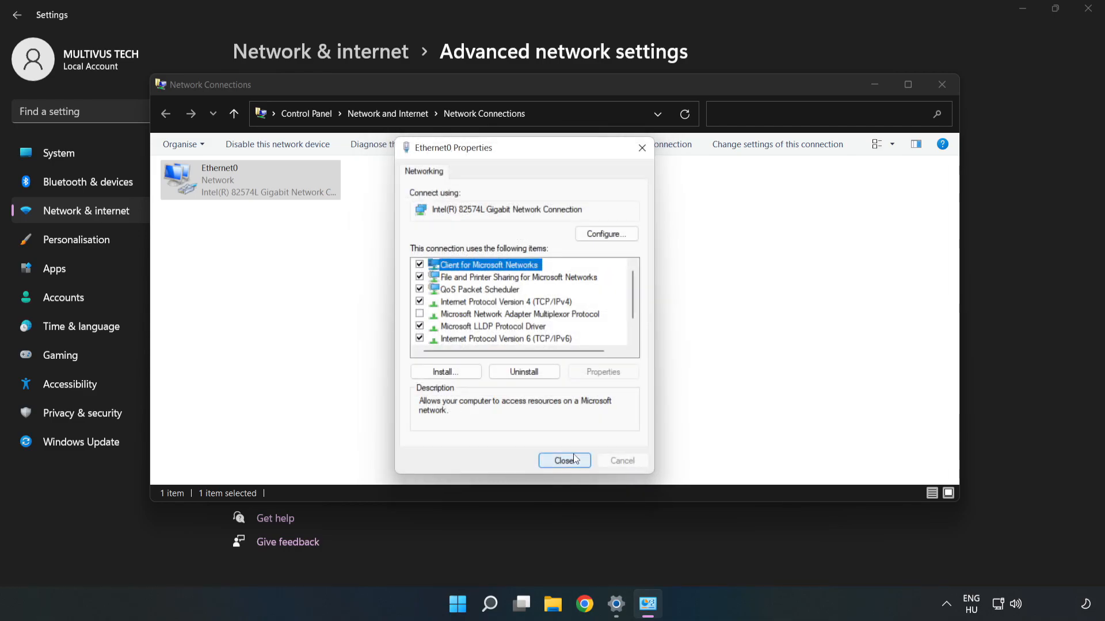
left_click(564, 461)
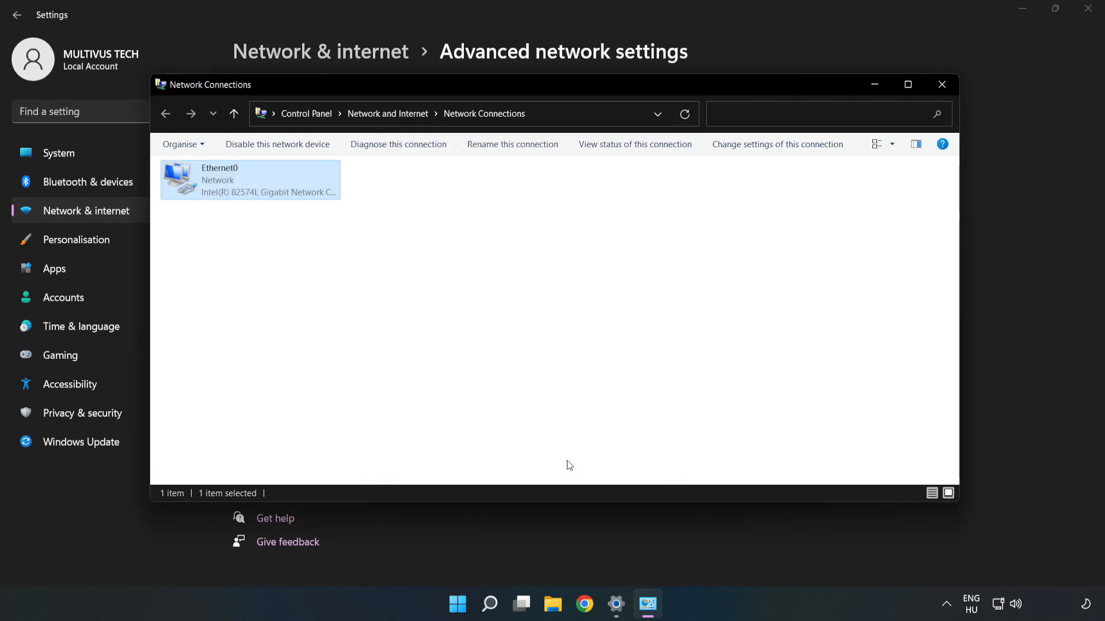
Close the Network Connections window and bring up the Start menu.
left_click(942, 84)
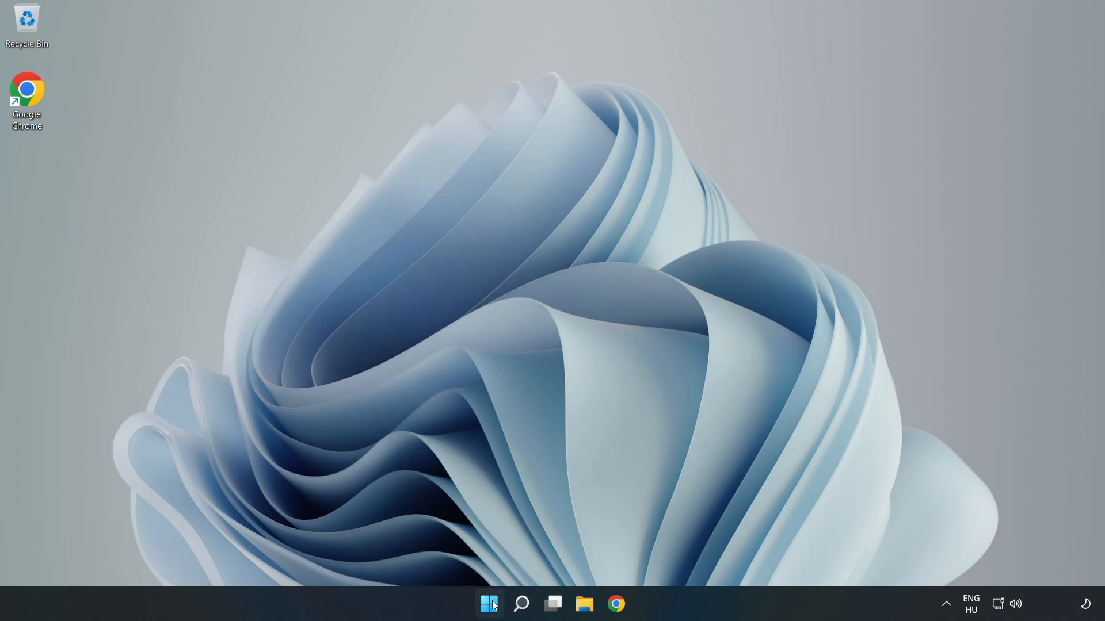
left_click(489, 604)
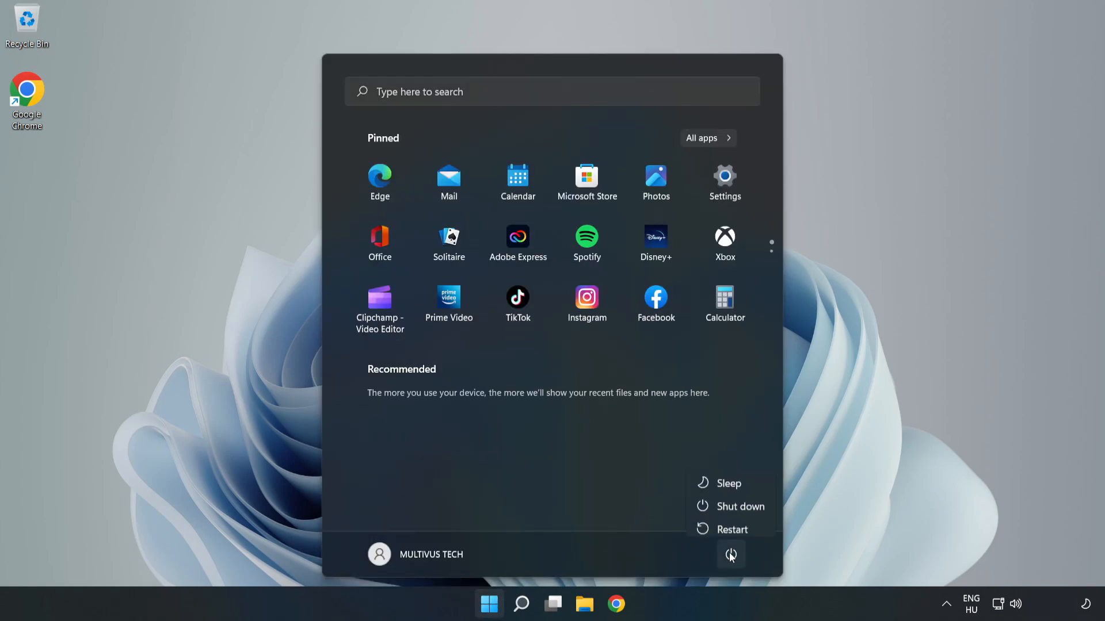
mouse_move(732, 524)
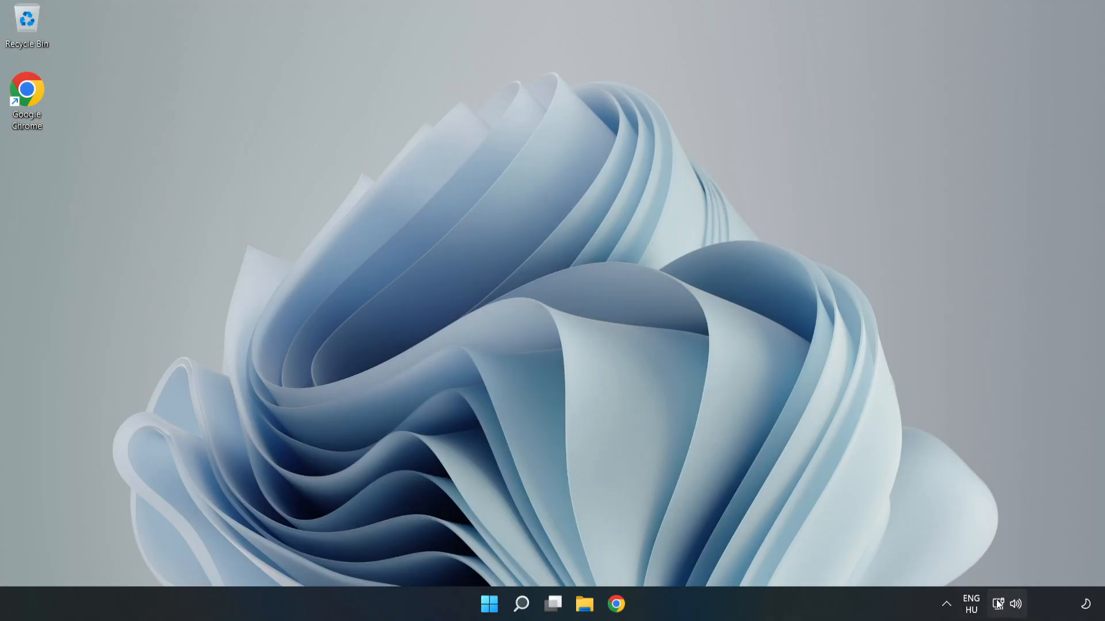
mouse_move(998, 604)
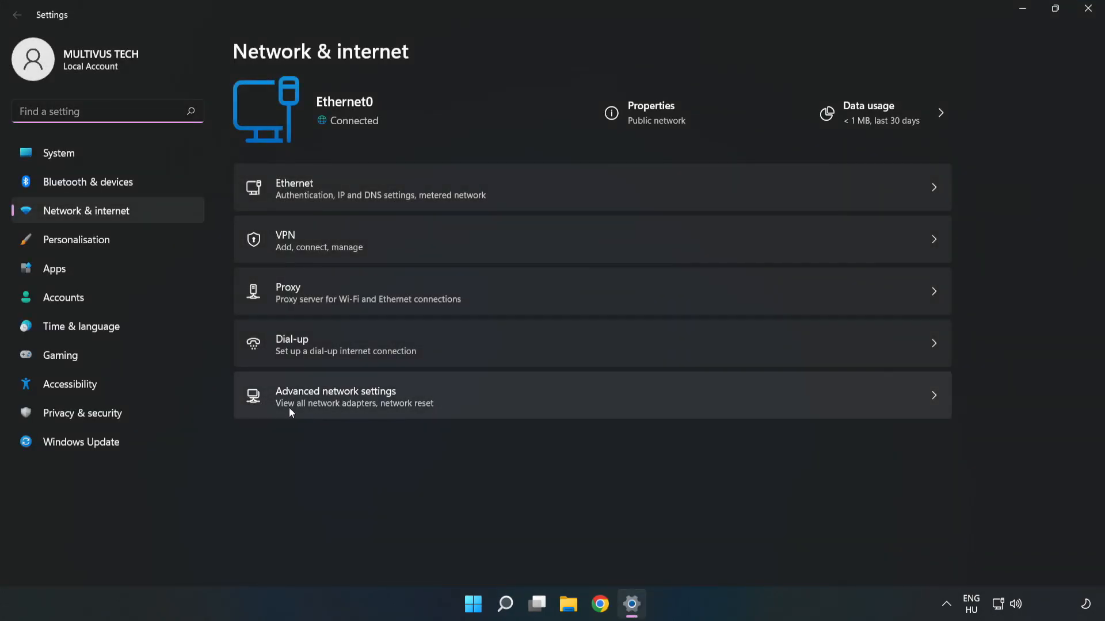
mouse_move(510, 407)
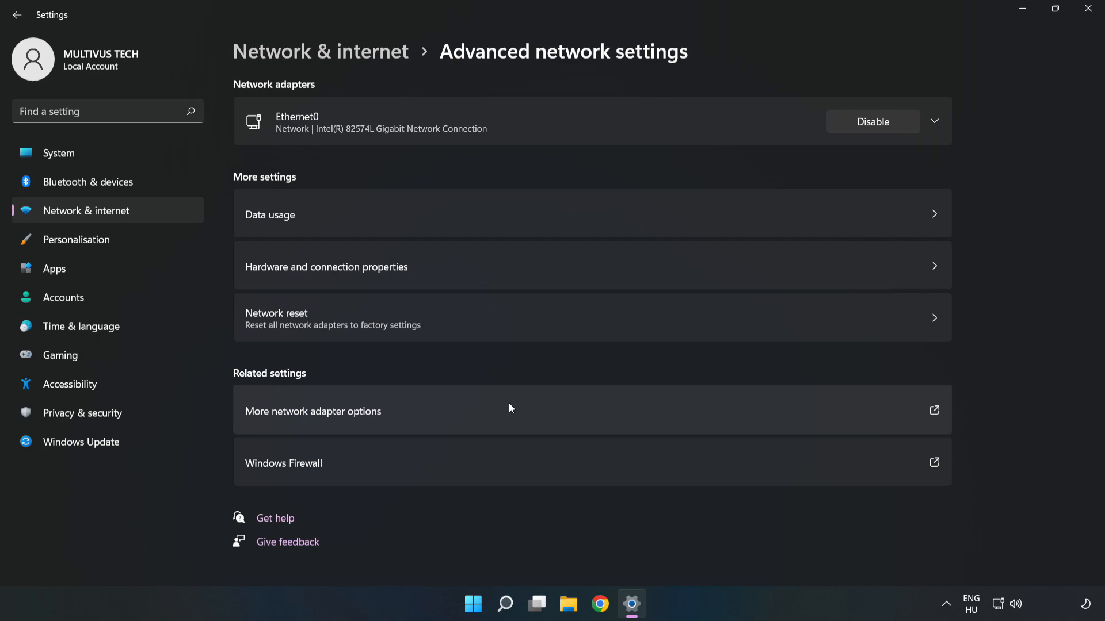
mouse_move(308, 343)
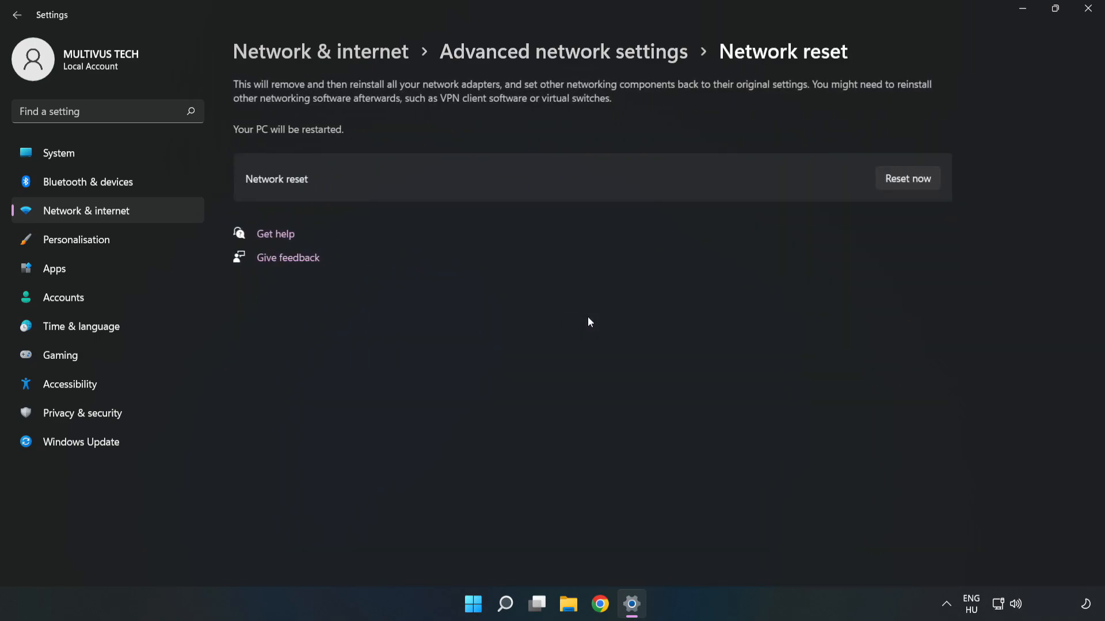
mouse_move(669, 178)
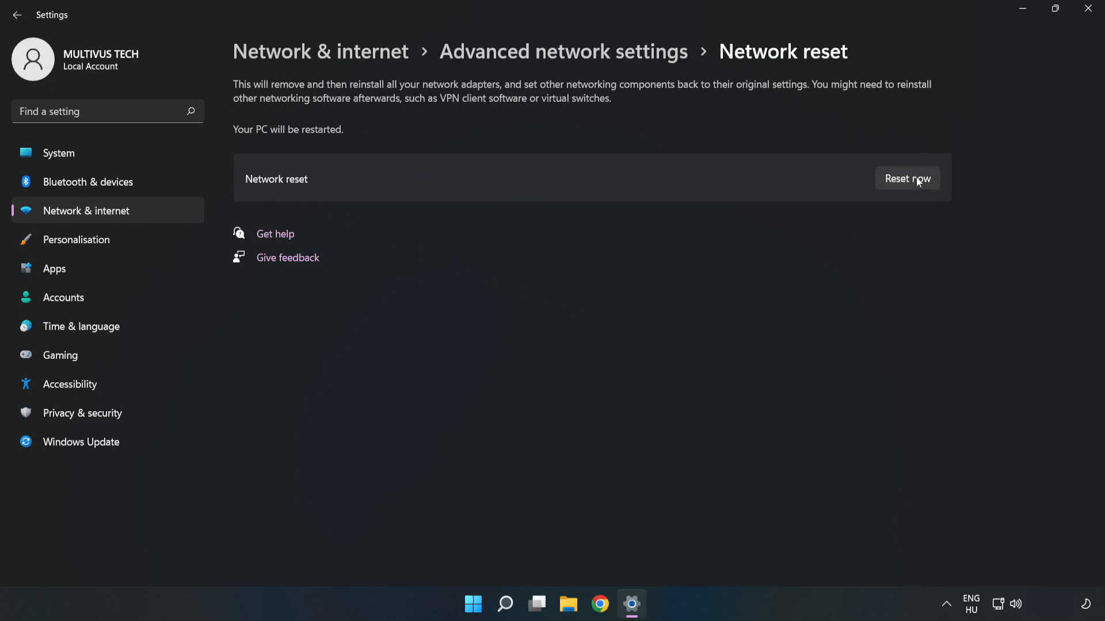
Run the network reset, confirm it, and dismiss the shutdown notice.
left_click(908, 178)
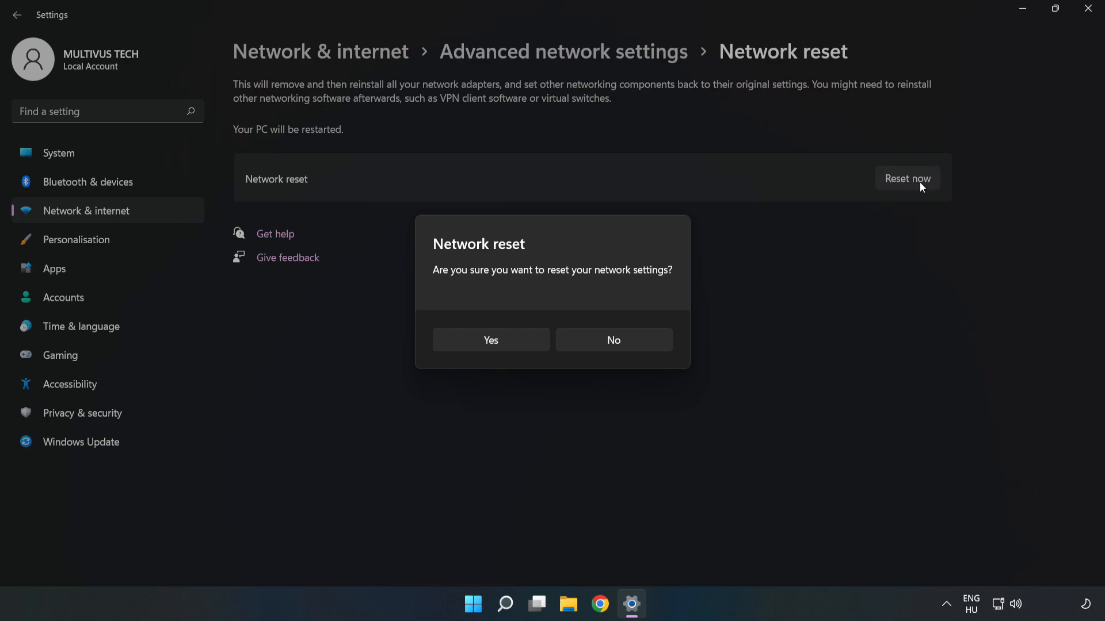
mouse_move(515, 282)
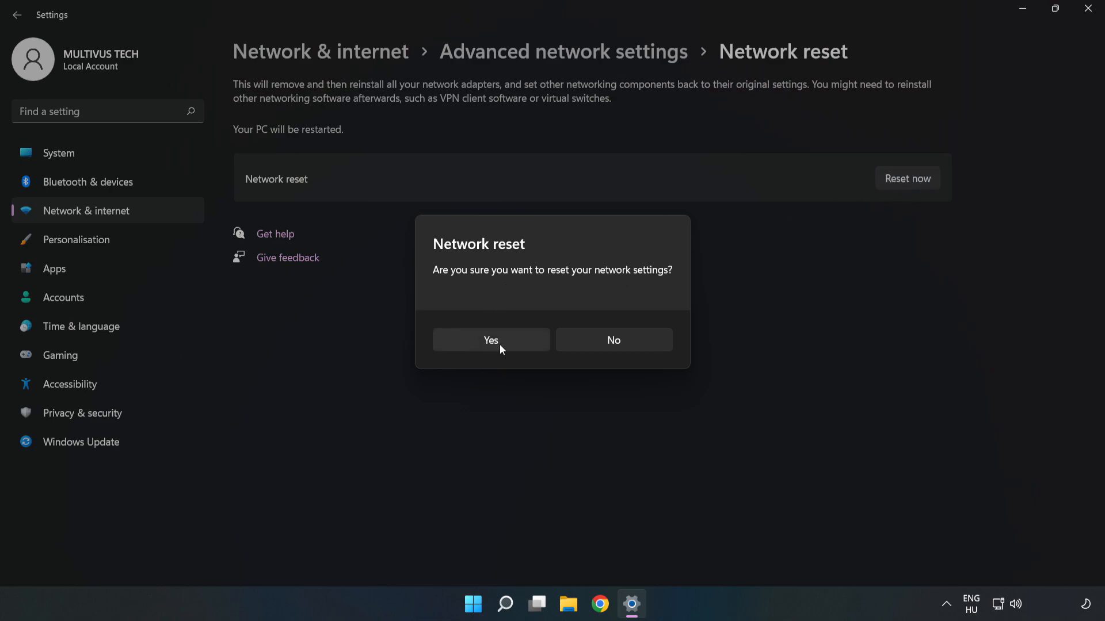
left_click(491, 341)
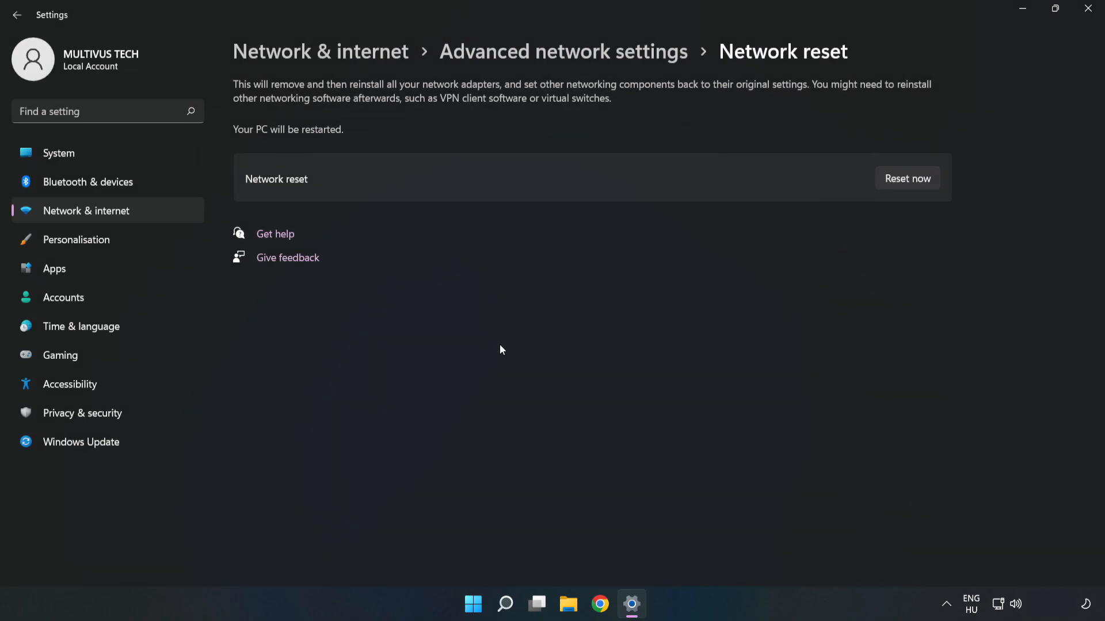
left_click(907, 177)
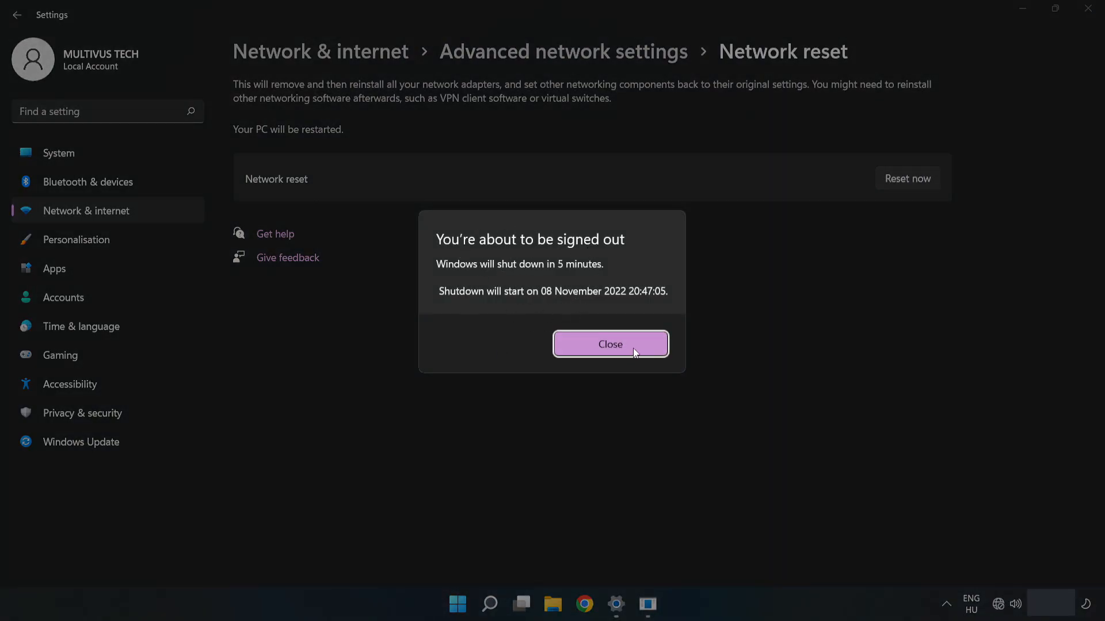
left_click(610, 344)
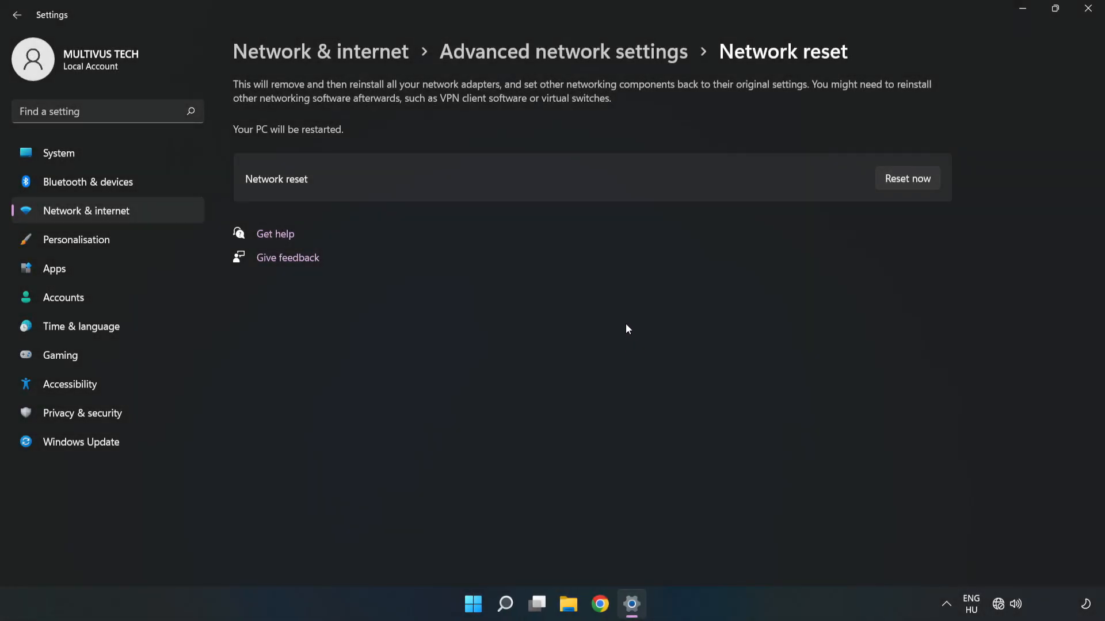
mouse_move(1089, 13)
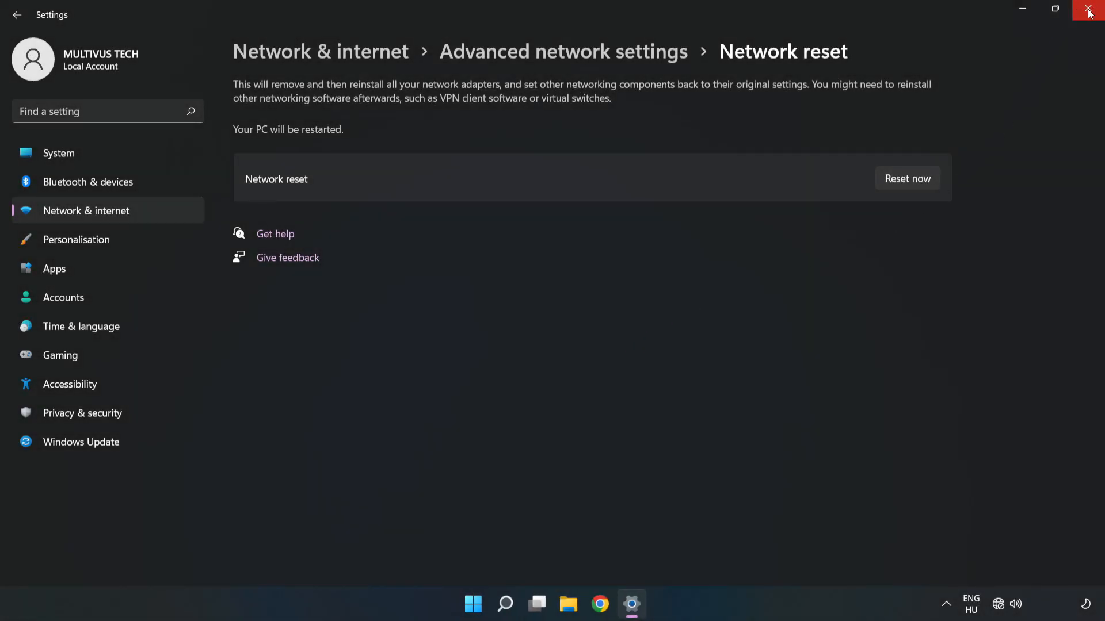
Close Settings and bring up the Start menu power options to restart the PC.
left_click(1088, 13)
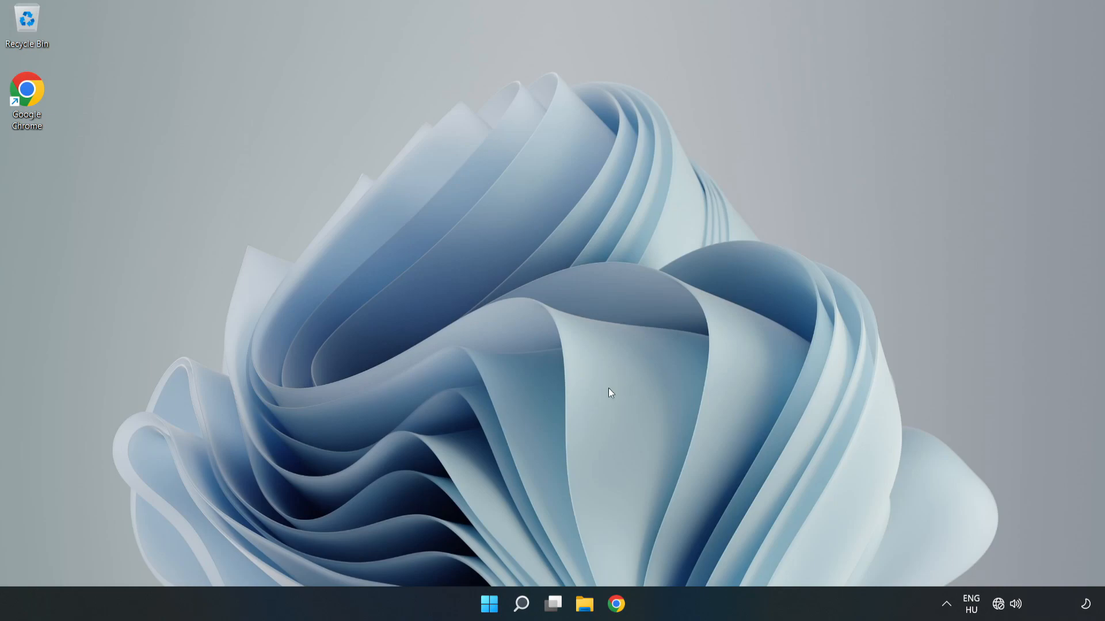
left_click(489, 605)
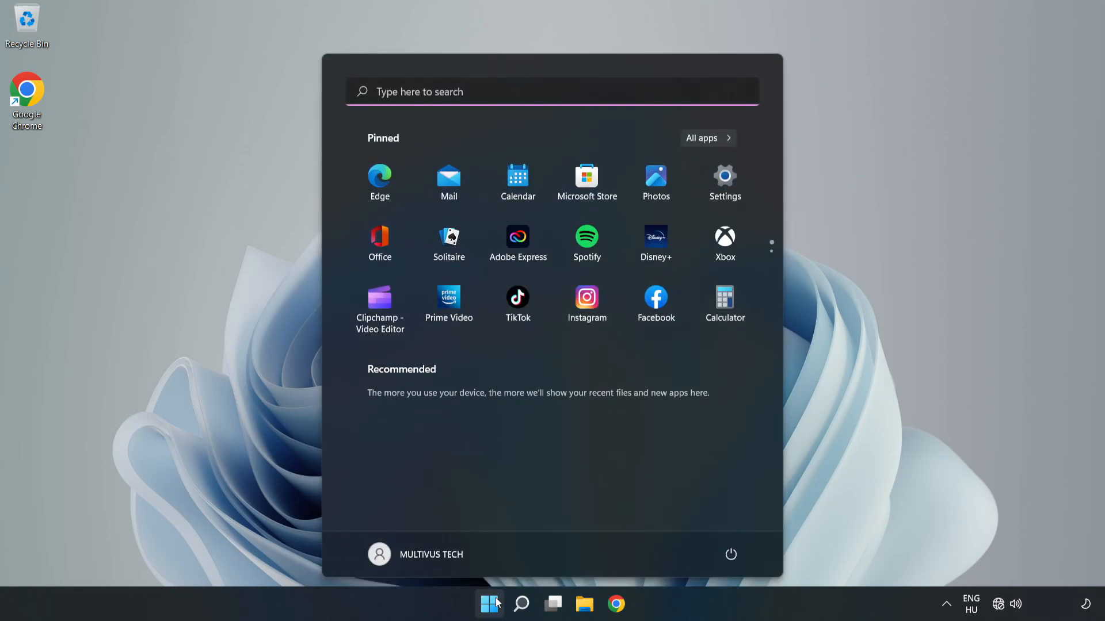
left_click(731, 554)
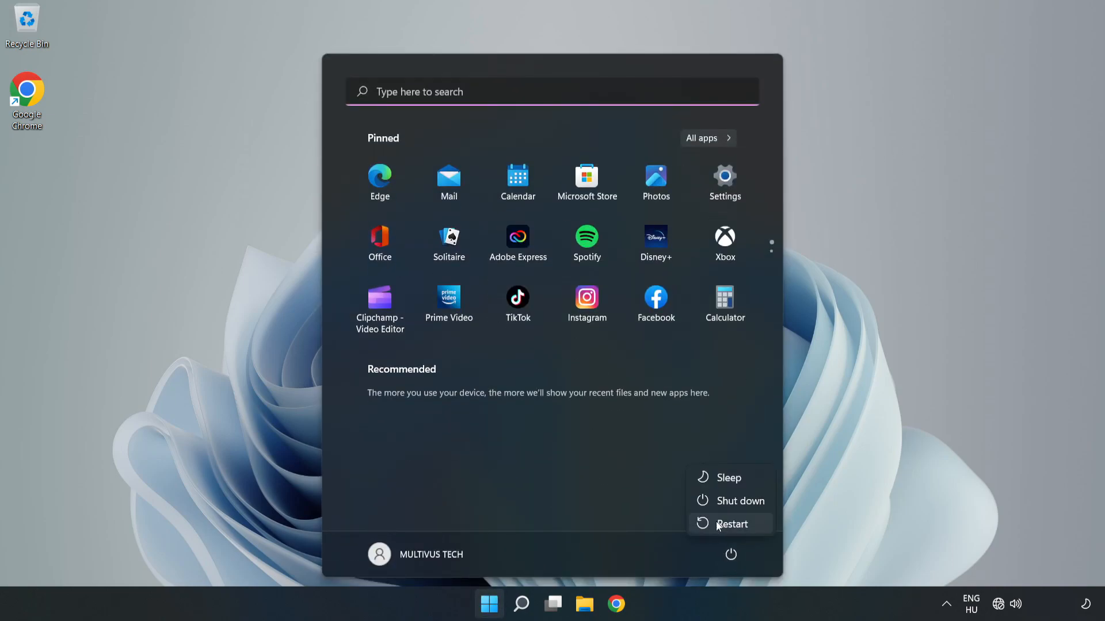